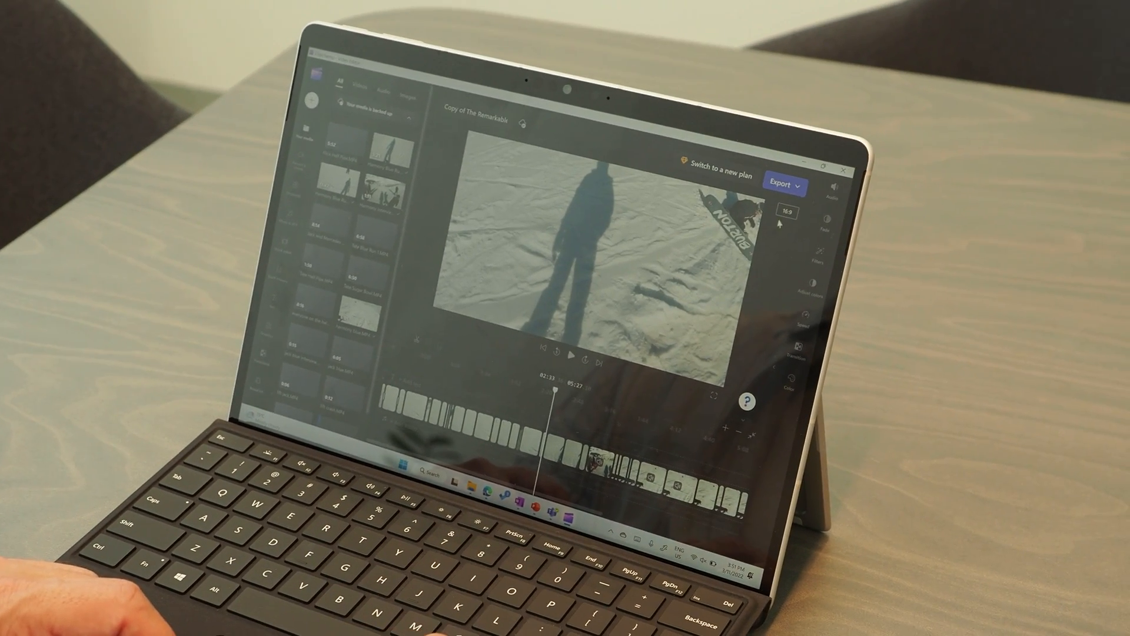
Start exporting the snowboarding project, triggering the Mind the Gap timeline-gap warning
click(787, 183)
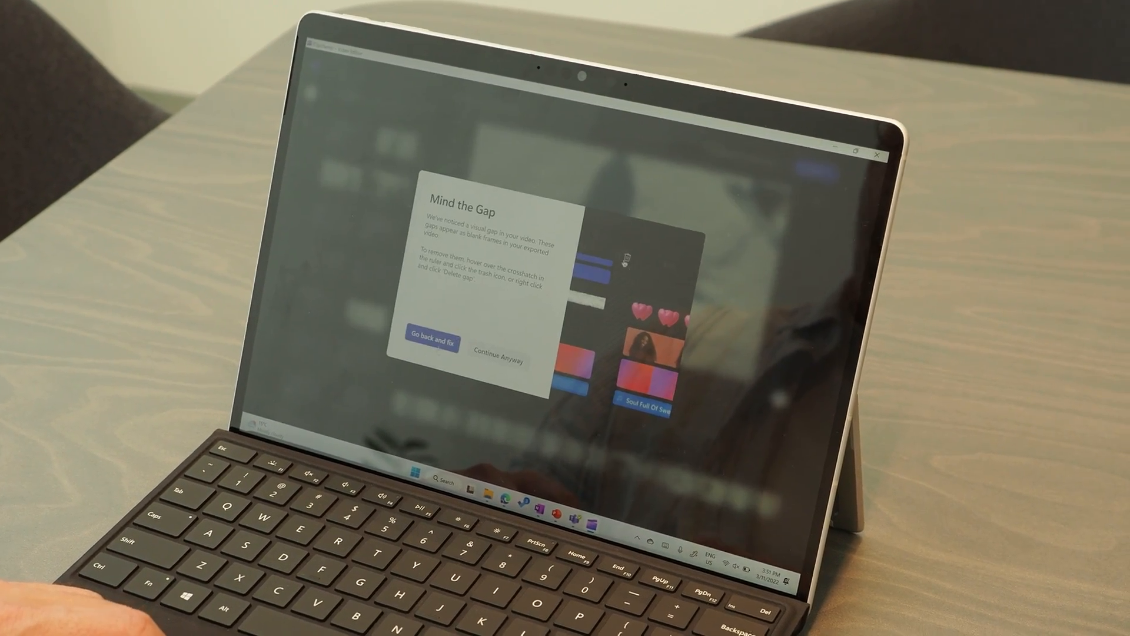